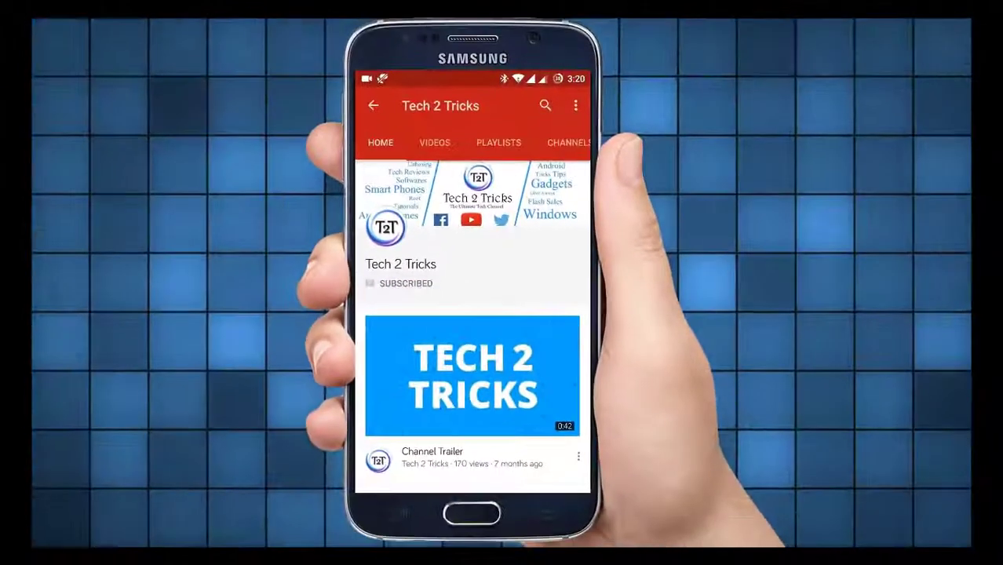
Launch Google Chrome from the desktop launcher tile
click(462, 286)
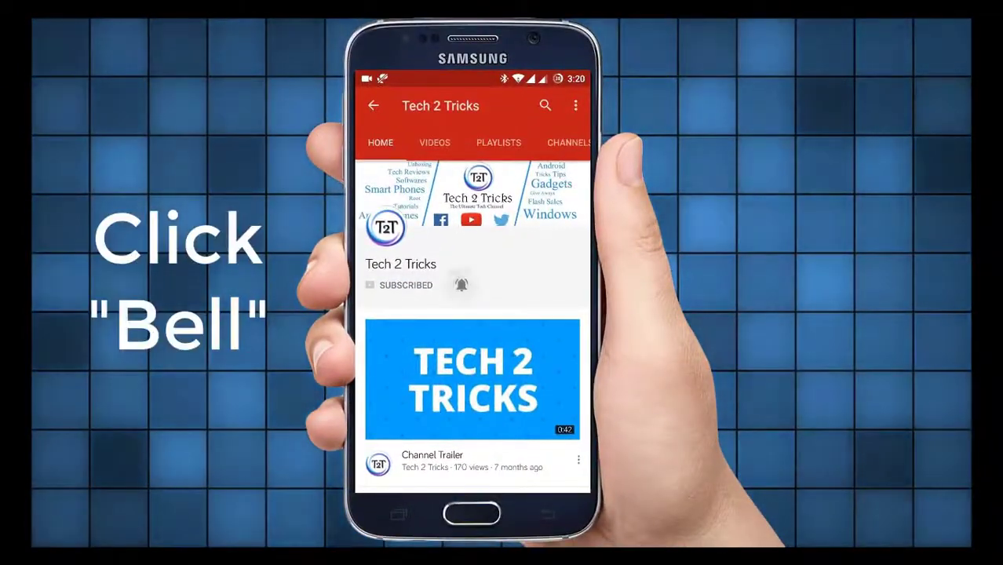
click(461, 286)
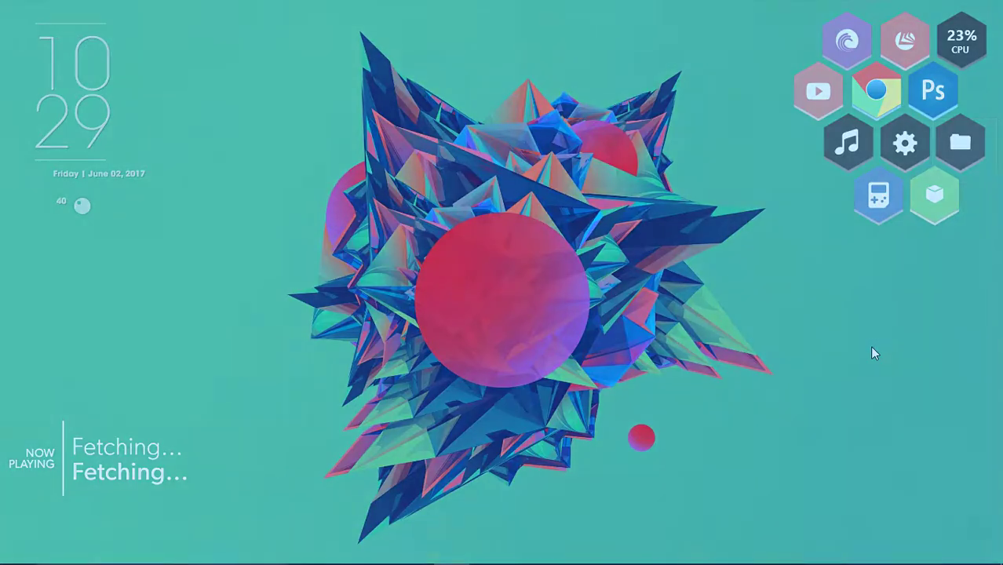
mouse_move(876, 90)
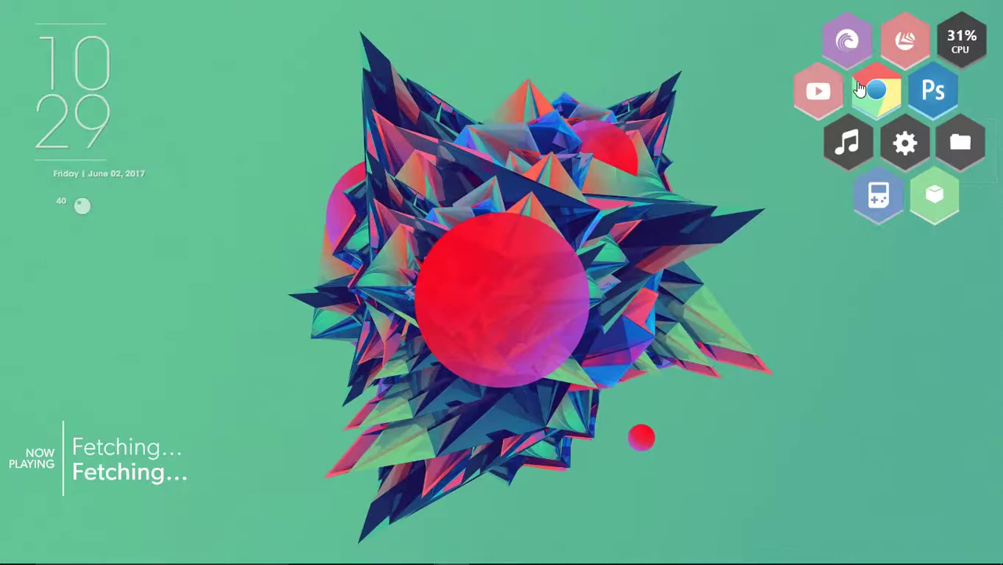
click(876, 89)
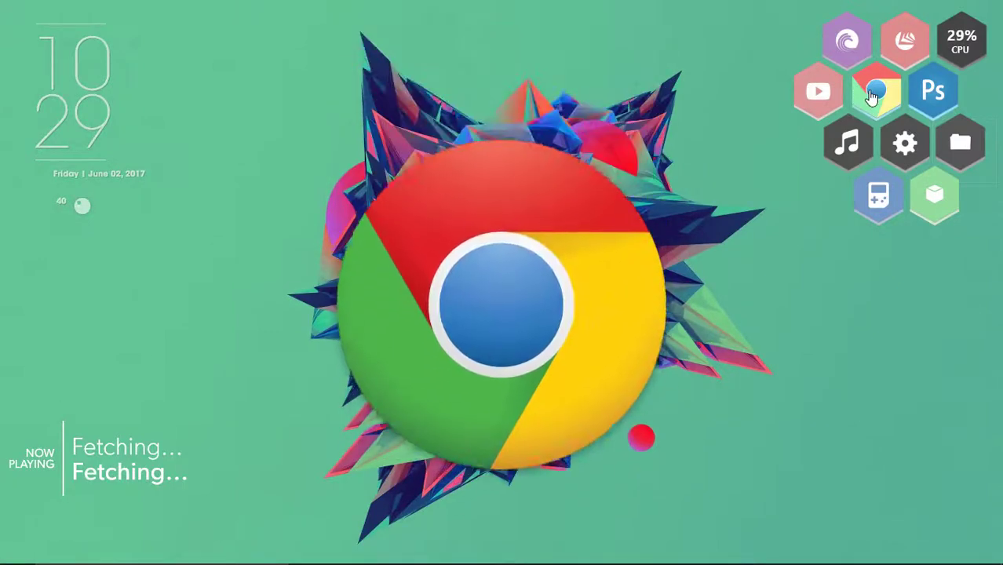
click(878, 89)
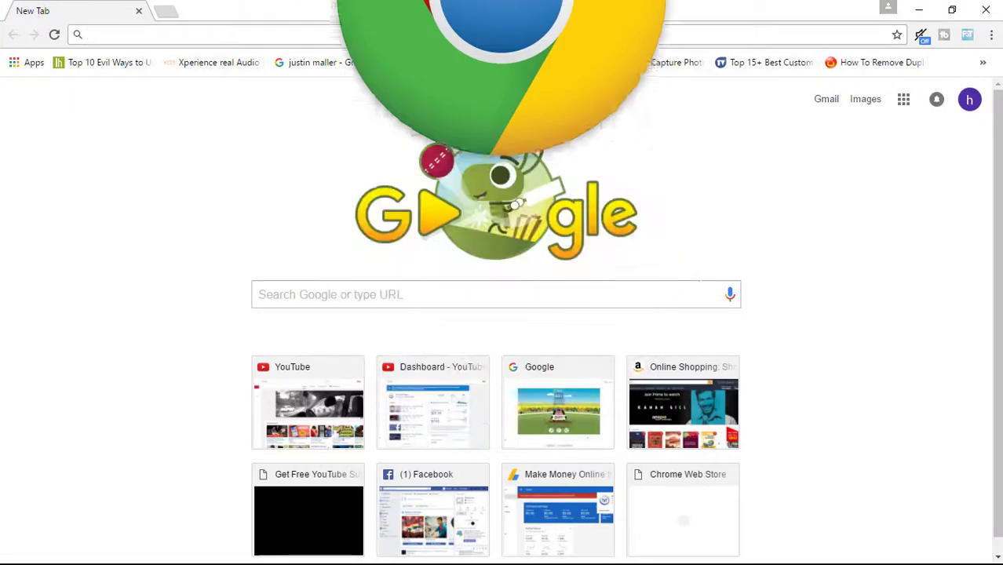
text(https://www.facebook.com)
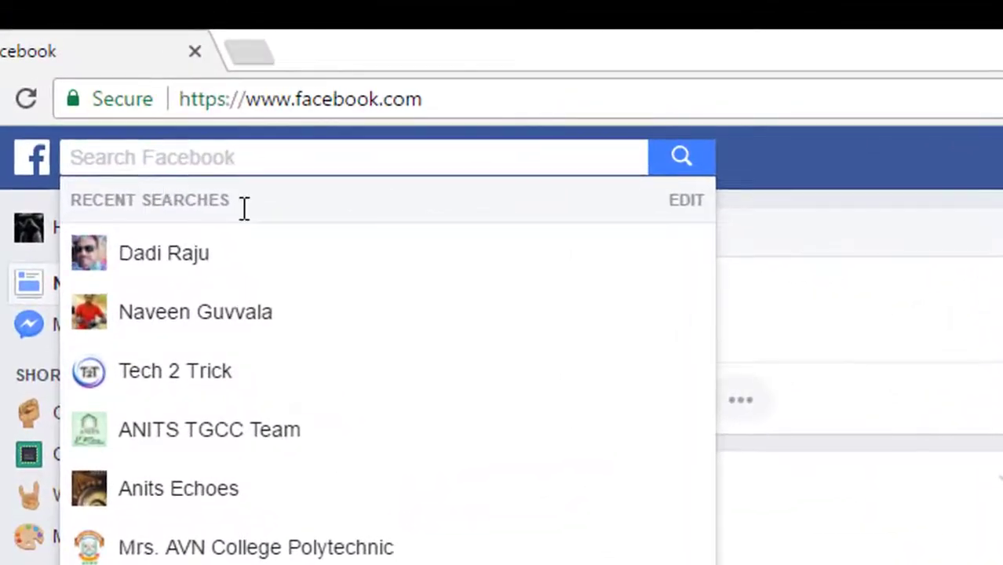
mouse_move(678, 207)
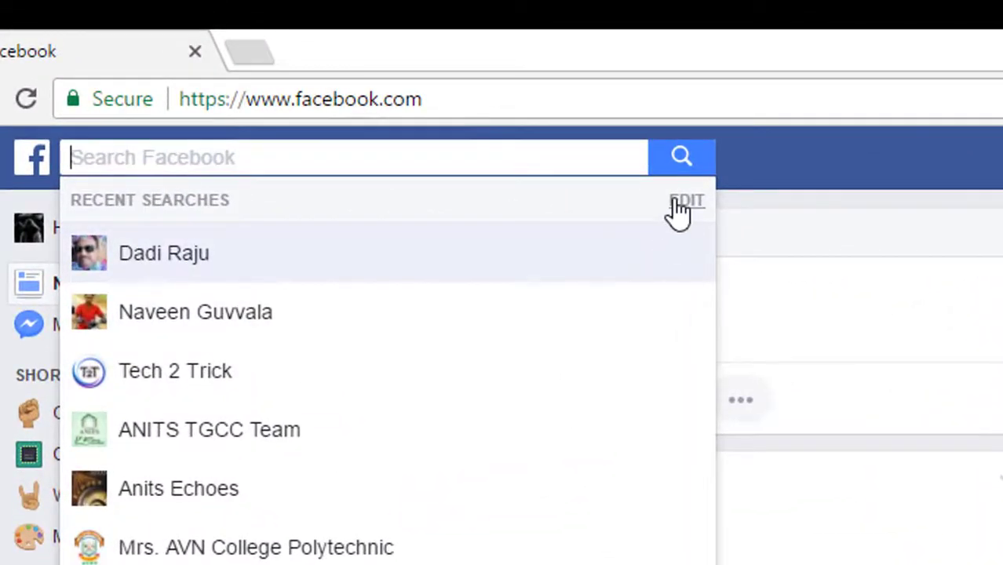
Go to the full recent-search history via EDIT next to Recent Searches
click(687, 201)
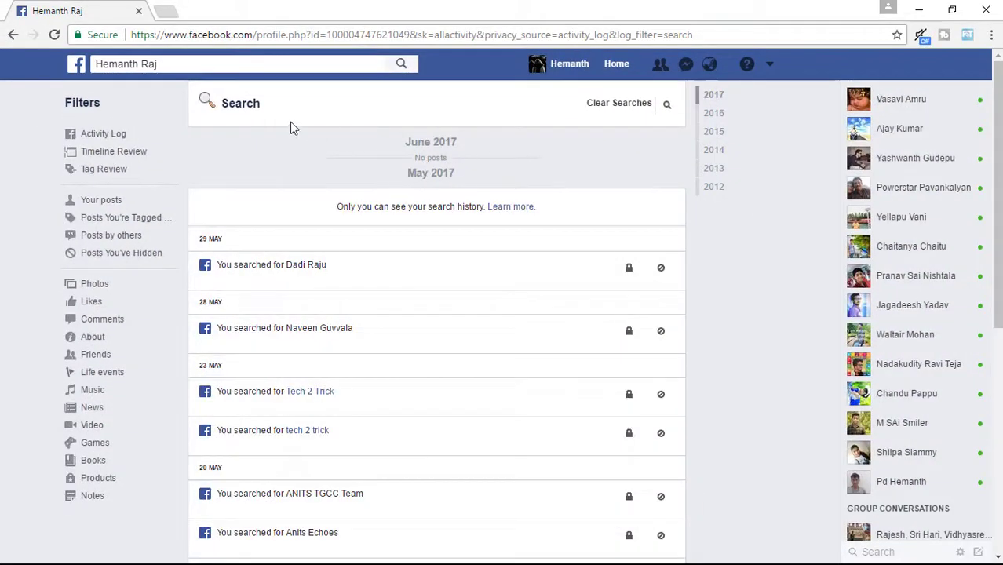
mouse_move(515, 222)
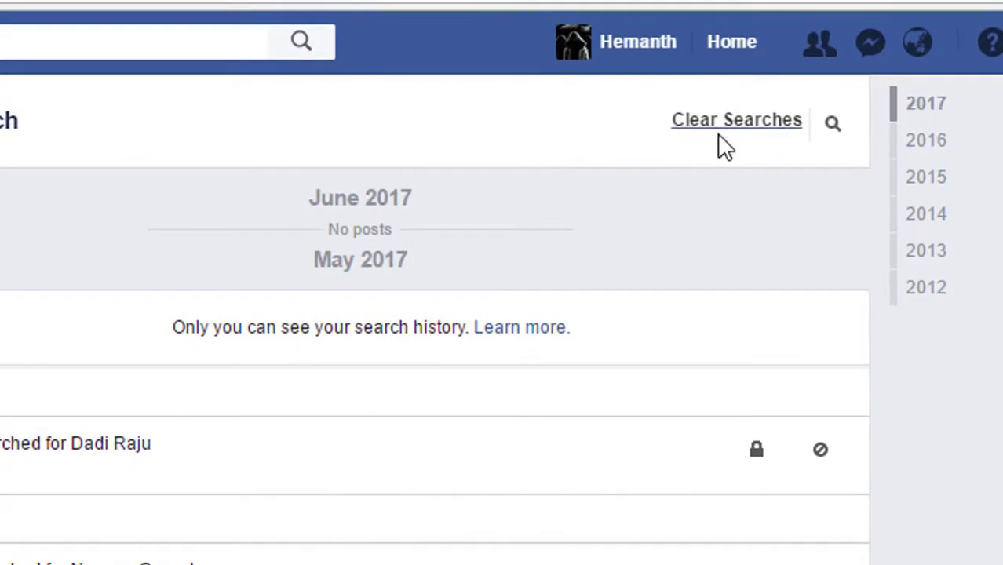
Clear the entire Facebook search history and confirm in the Are you sure? dialog
click(735, 119)
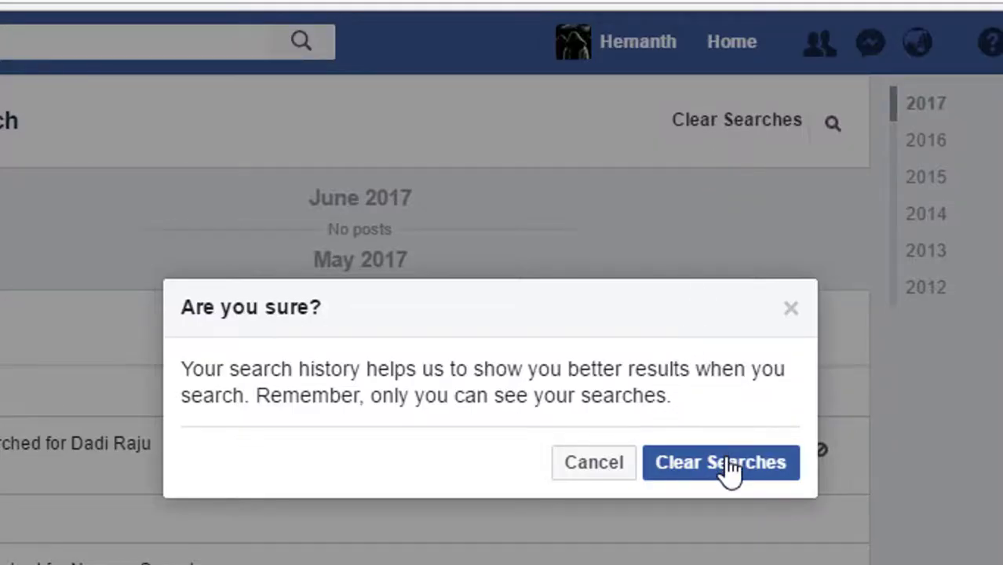
click(721, 461)
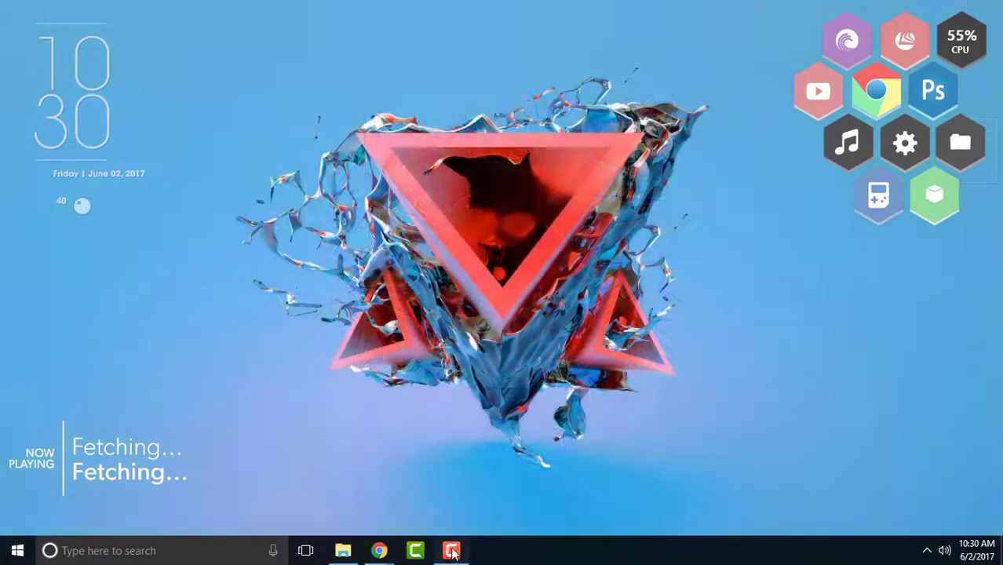
Show the screen recorder's control panel from the taskbar
click(452, 550)
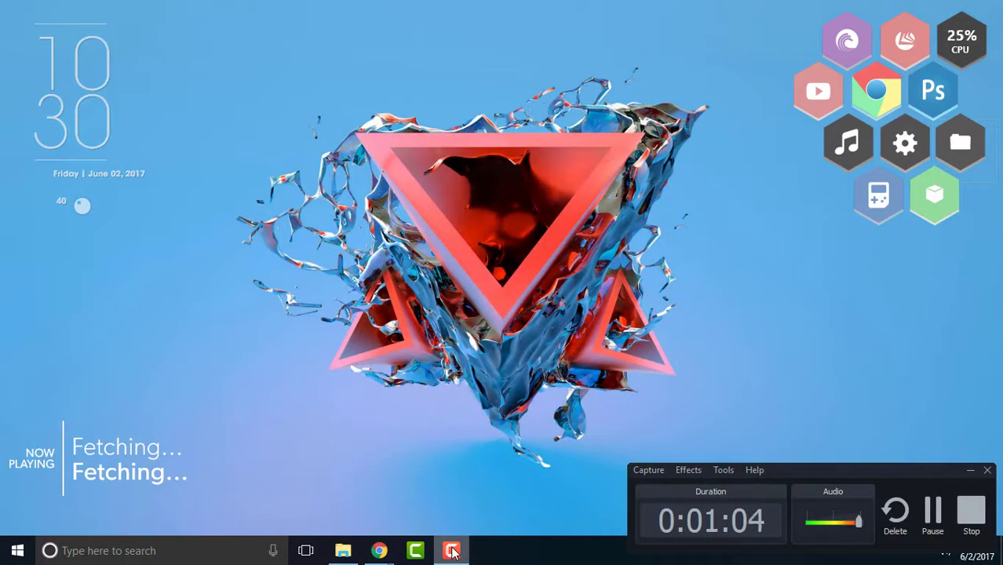